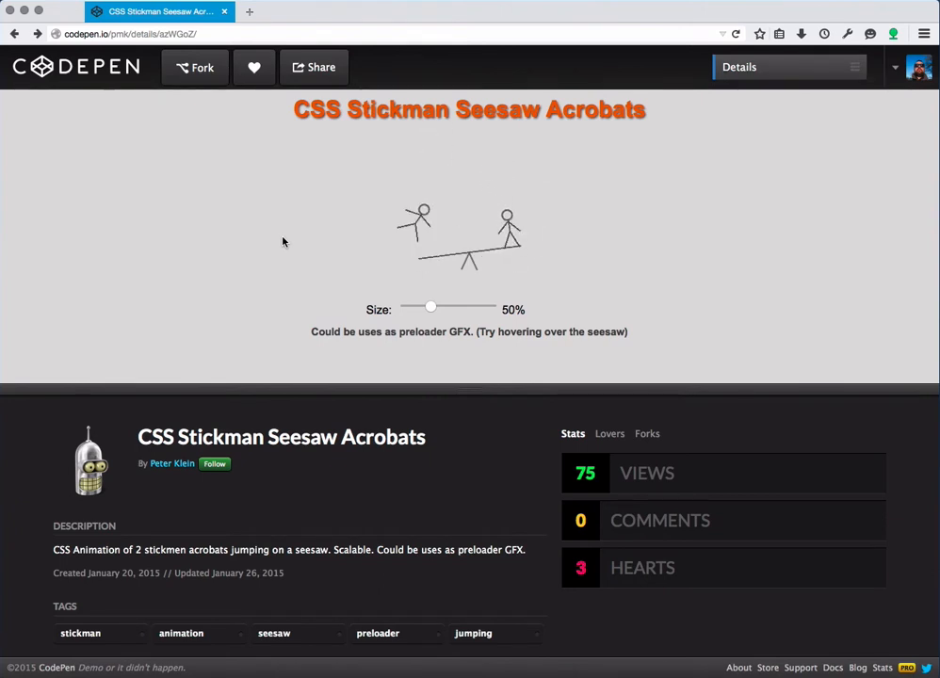
mouse_move(245, 211)
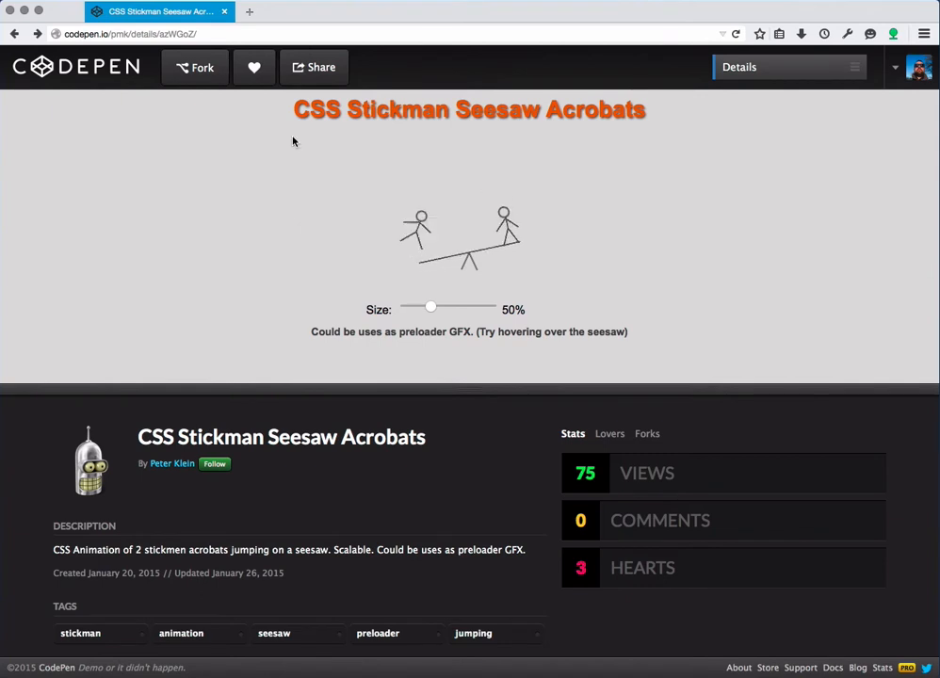
Launch the page Inspector from the Developer menu and look around the pen page
left_click(848, 33)
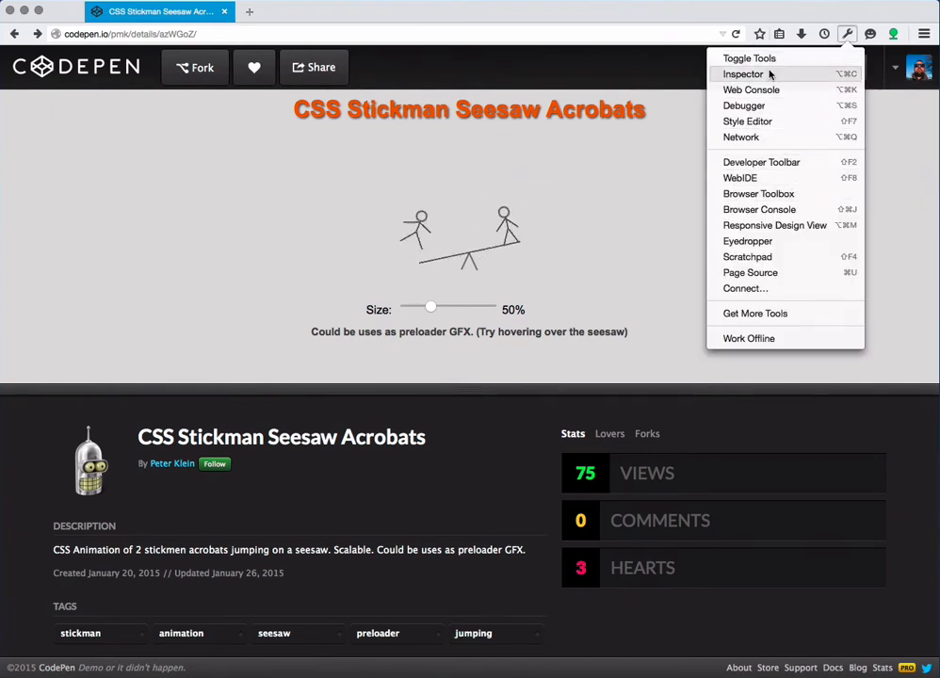
left_click(743, 74)
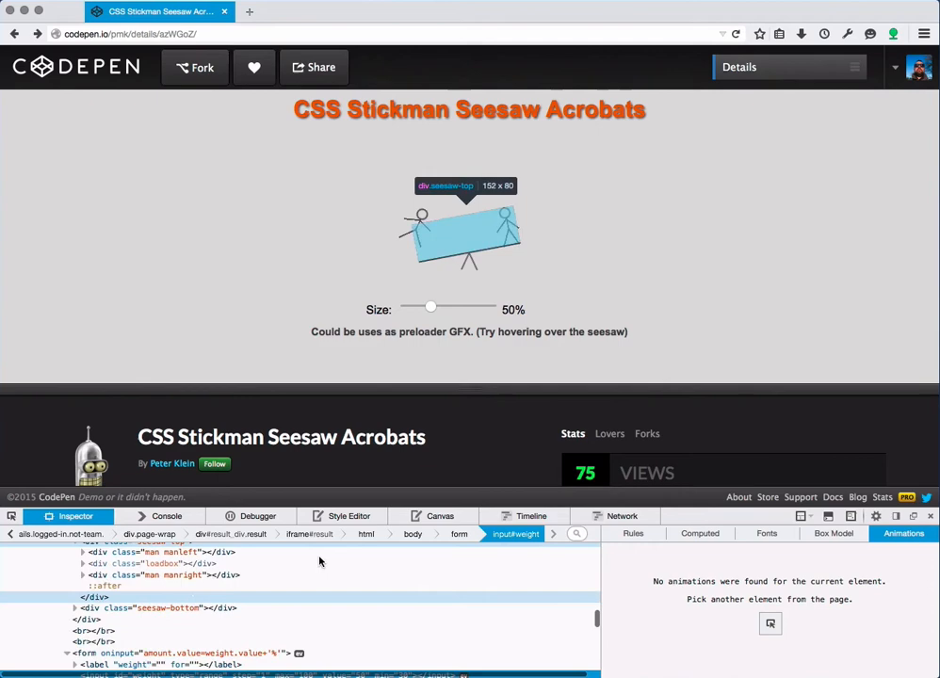
scroll("down", 3)
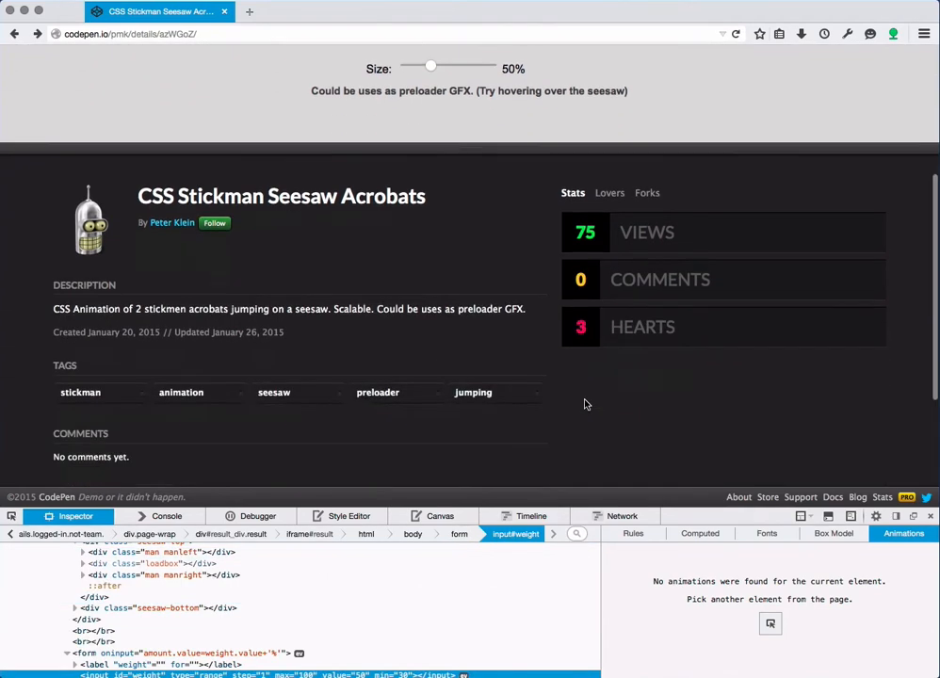
scroll("down", 3)
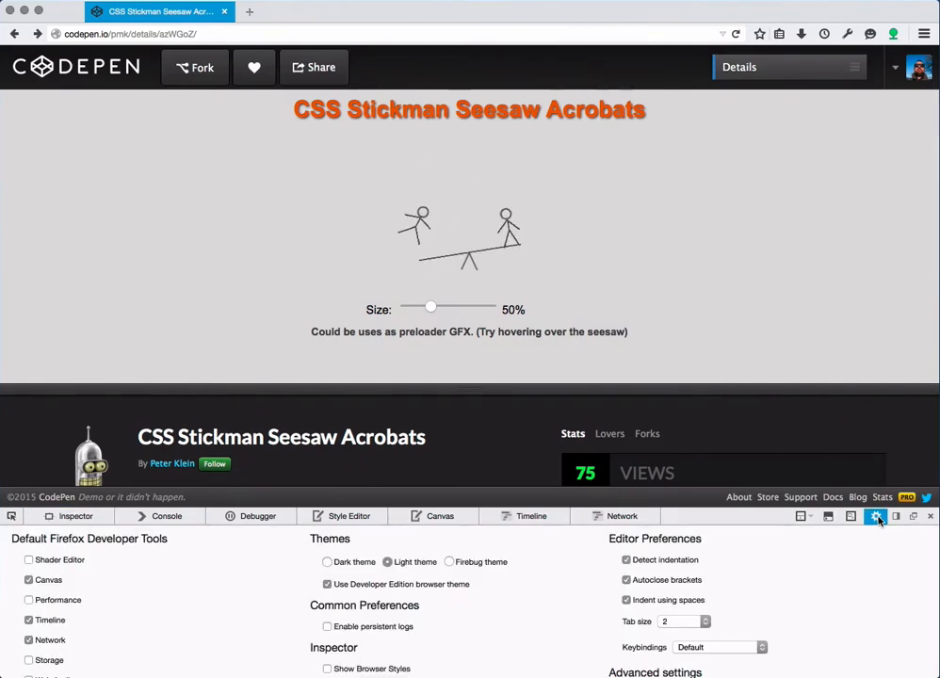
Scroll through the Toolbox Options to reach the iframe-targeting setting
scroll("down", 3)
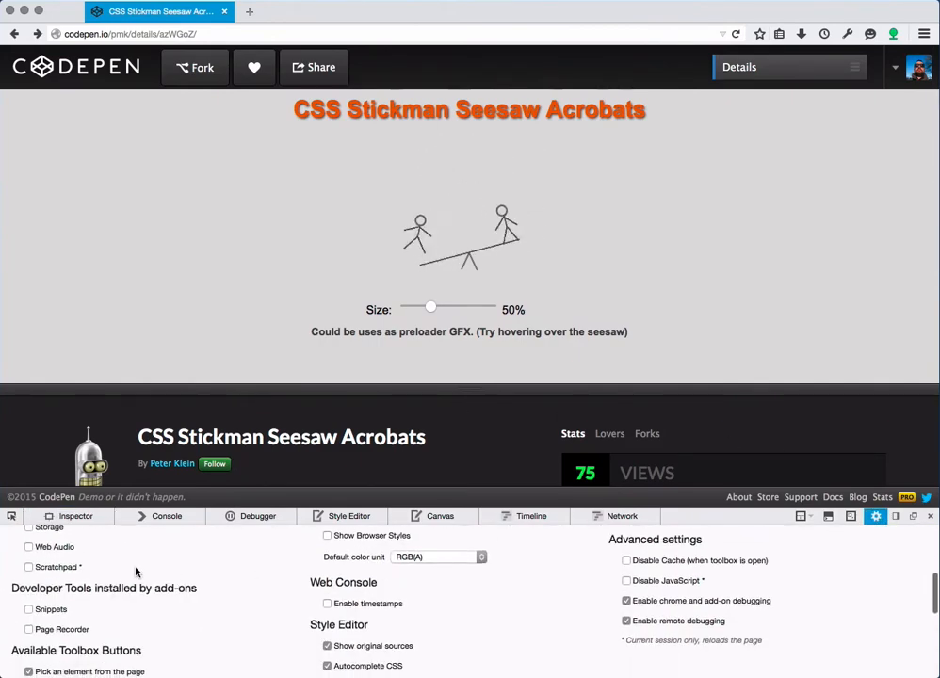
scroll("down", 3)
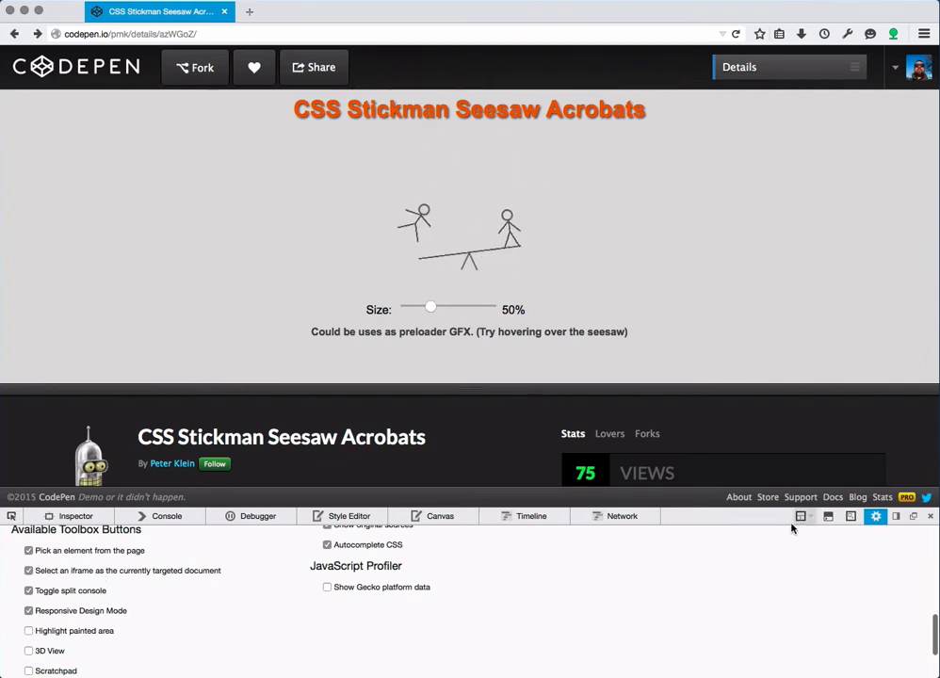
mouse_move(569, 563)
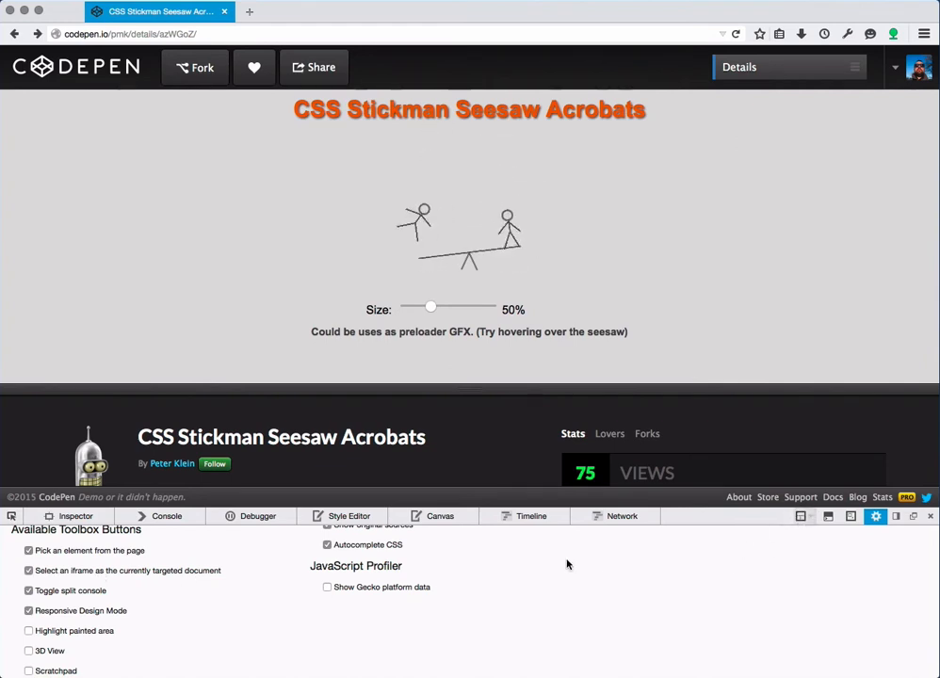
mouse_move(803, 517)
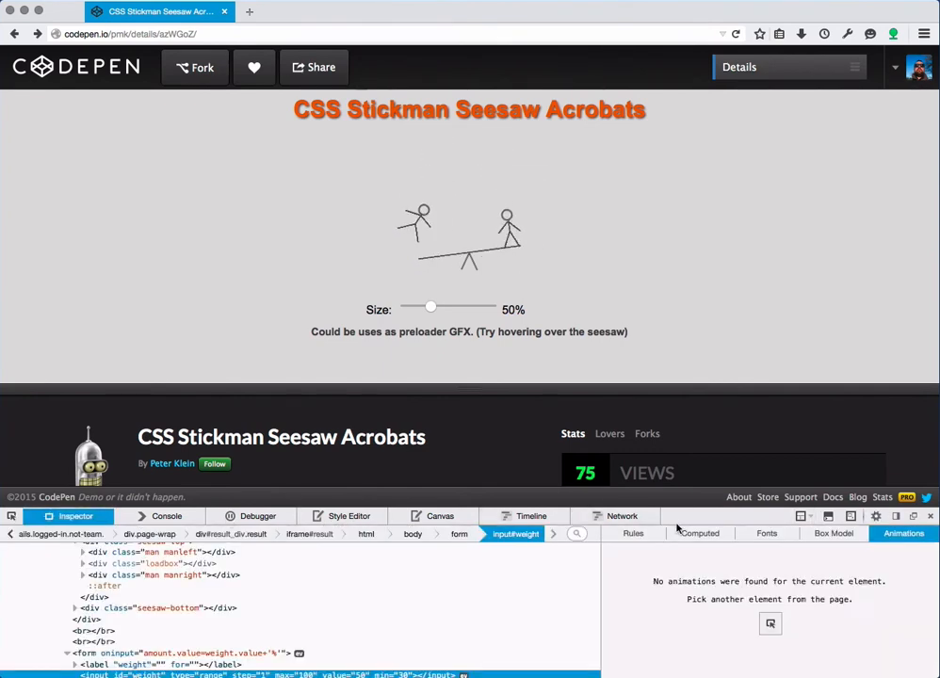
Show the Rules sidebar and target the demo's result iframe as the inspected document
left_click(634, 533)
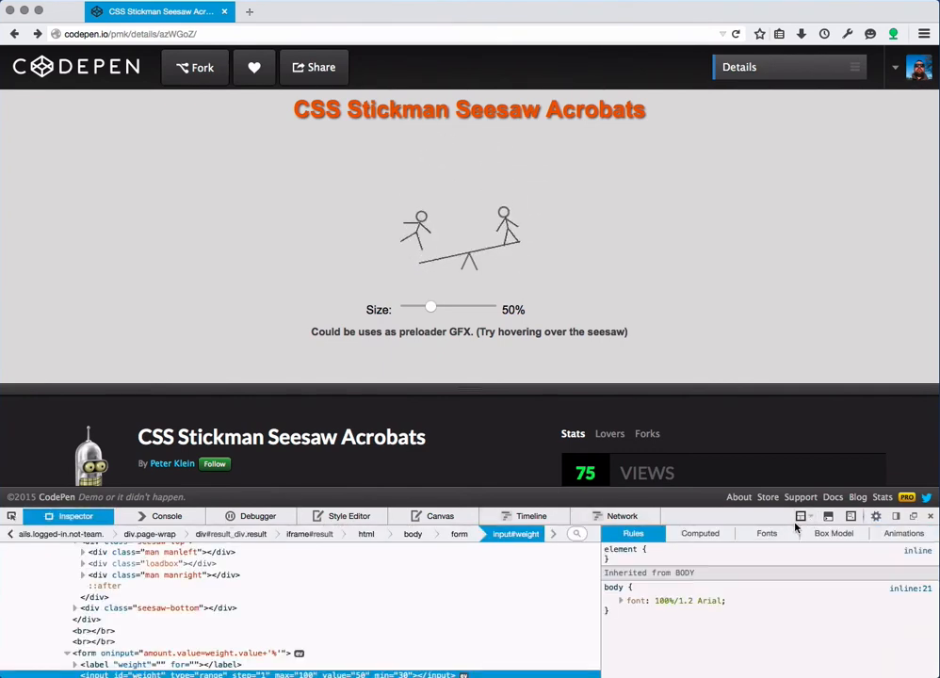
left_click(803, 517)
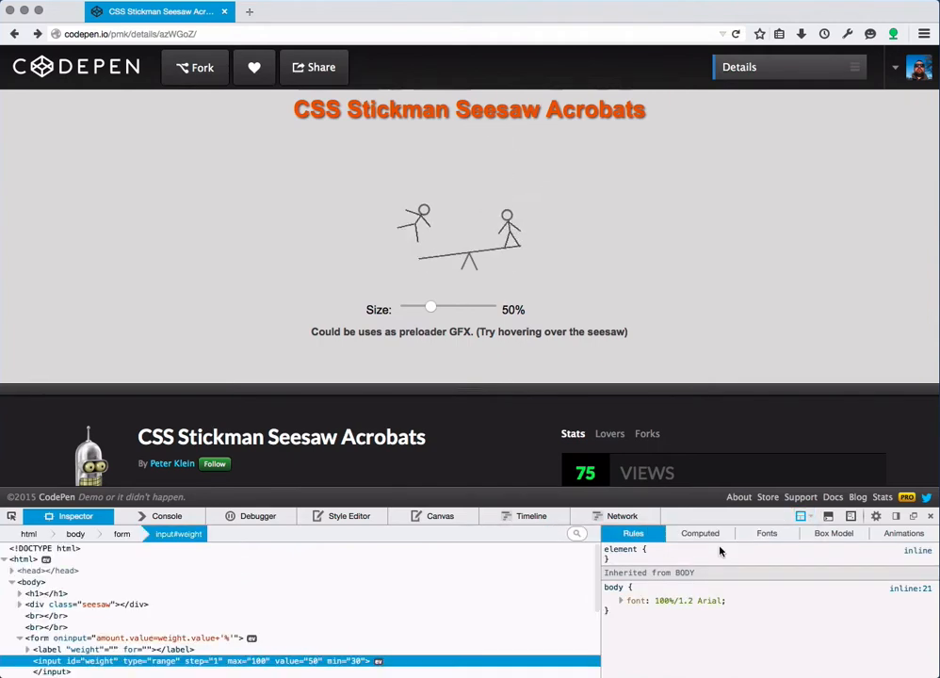
mouse_move(94, 603)
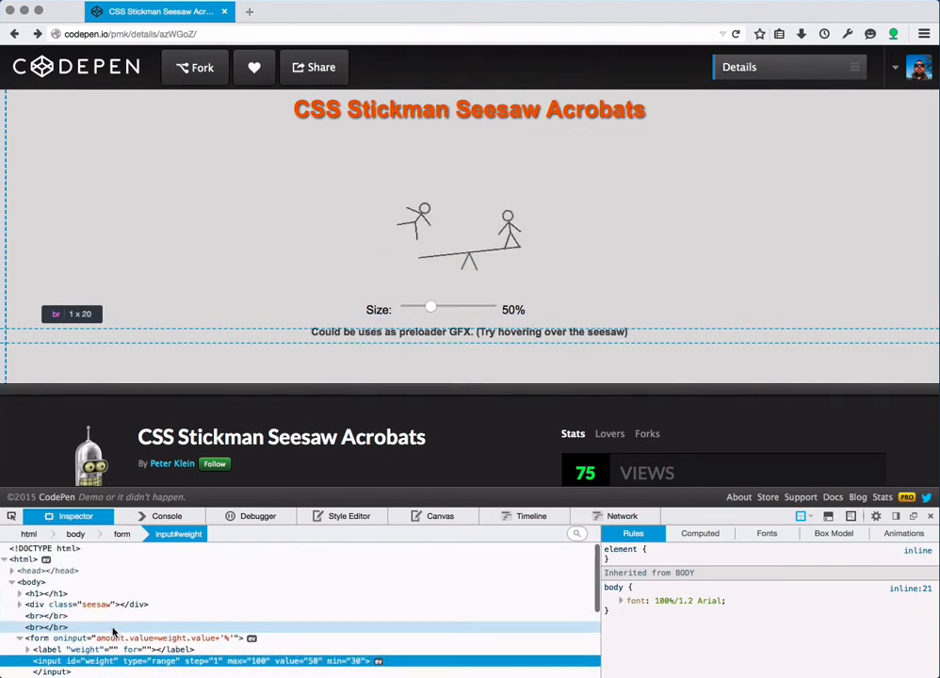
mouse_move(226, 264)
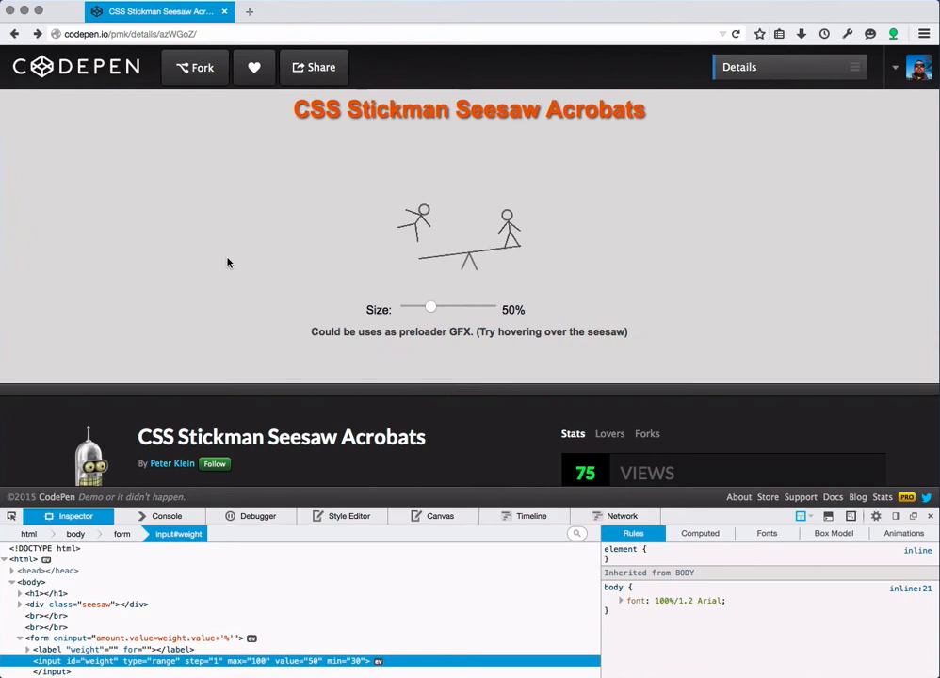
Bring up the demo frame's context menu to reach This Frame > Show Only This Frame
right_click(228, 264)
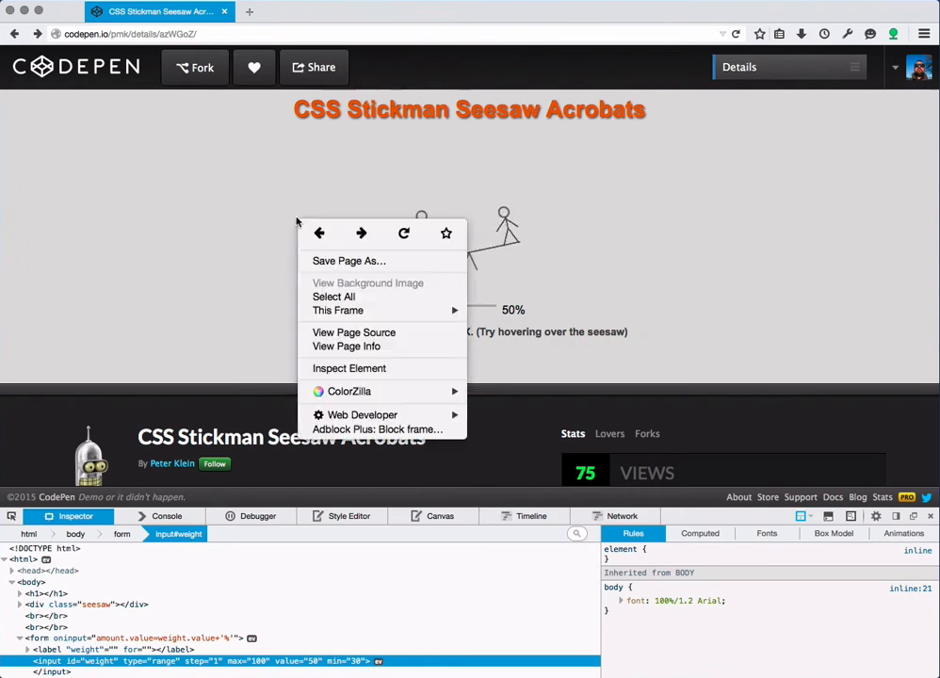
mouse_move(338, 311)
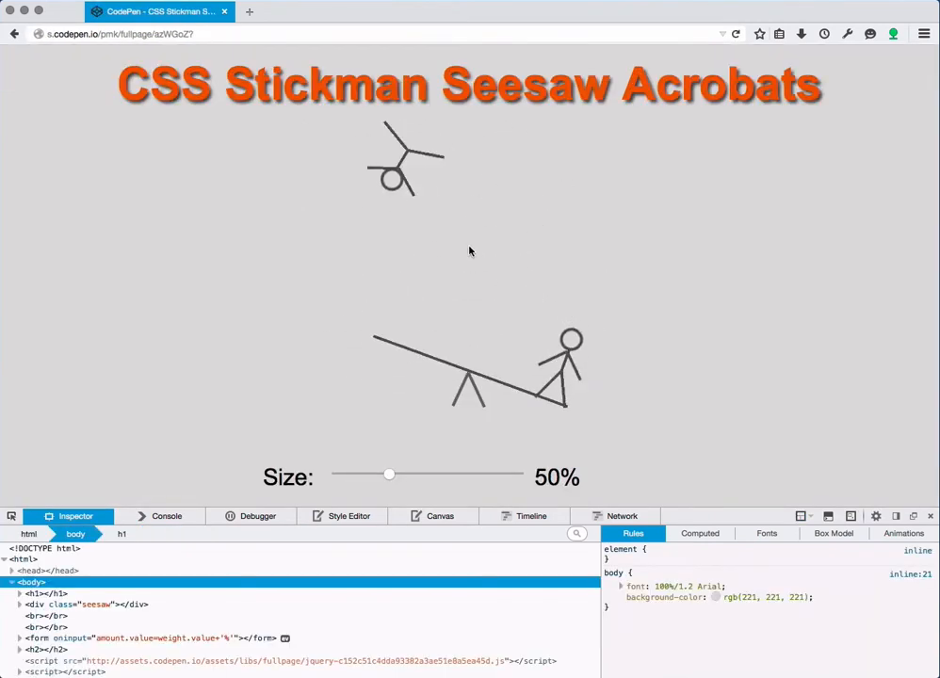
mouse_move(266, 253)
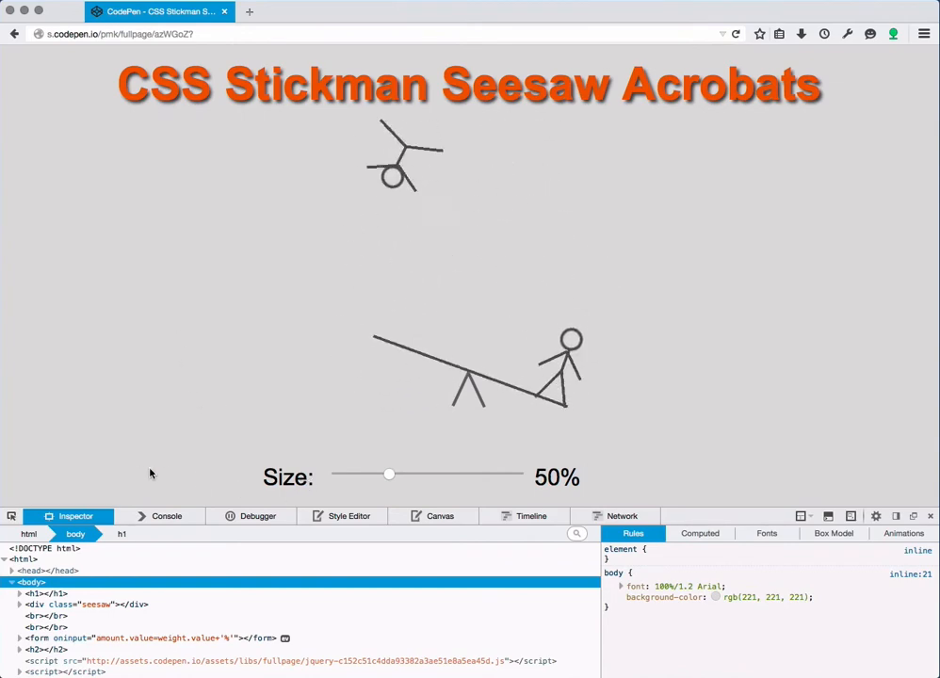
mouse_move(411, 91)
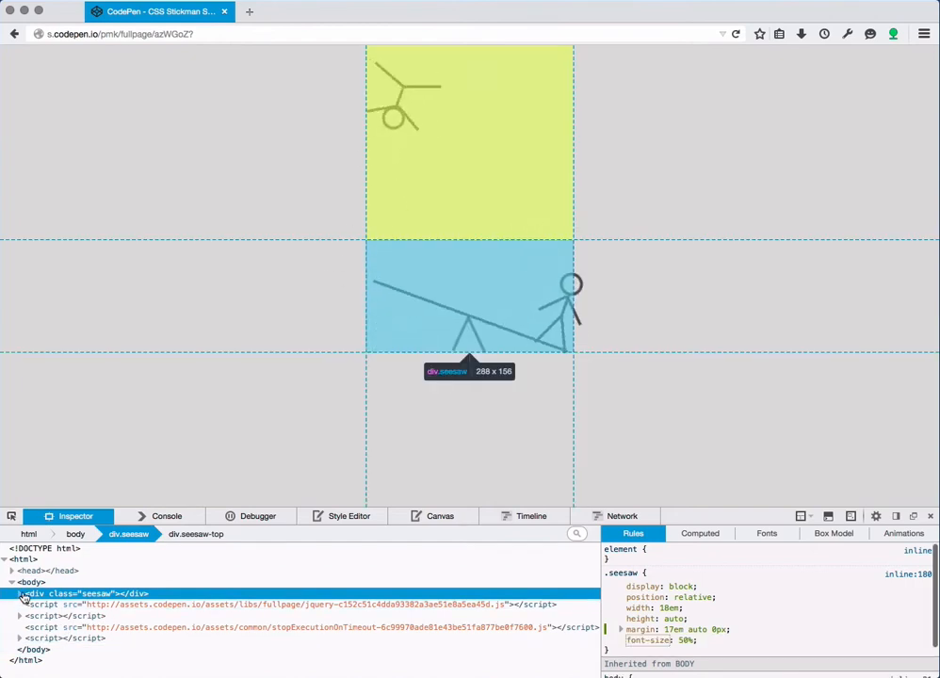
Expand div.seesaw-bottom and select its ::after pseudo-element to view its rules
left_click(21, 594)
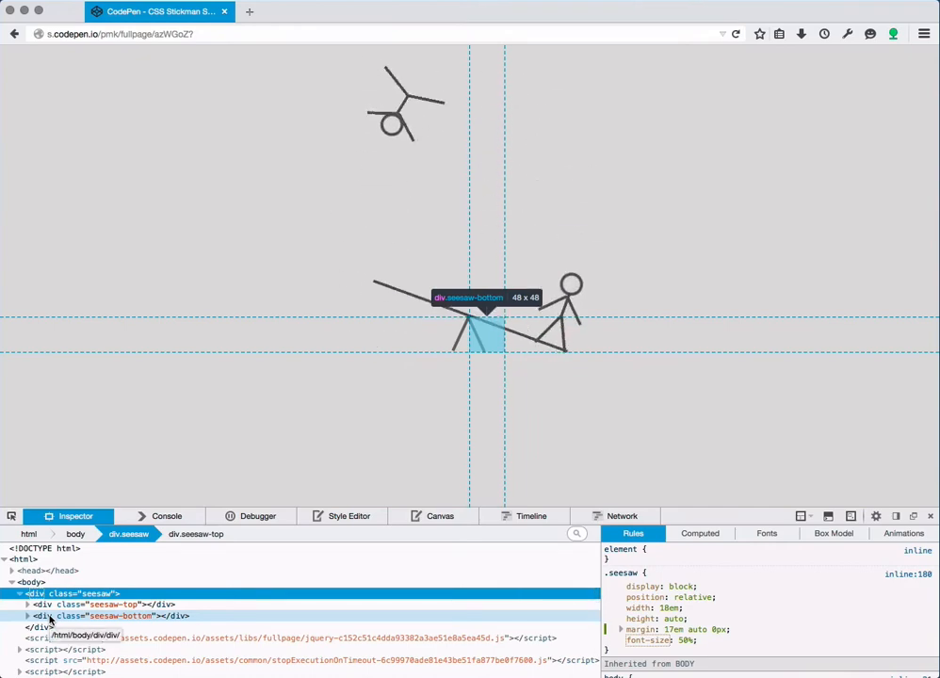
left_click(121, 614)
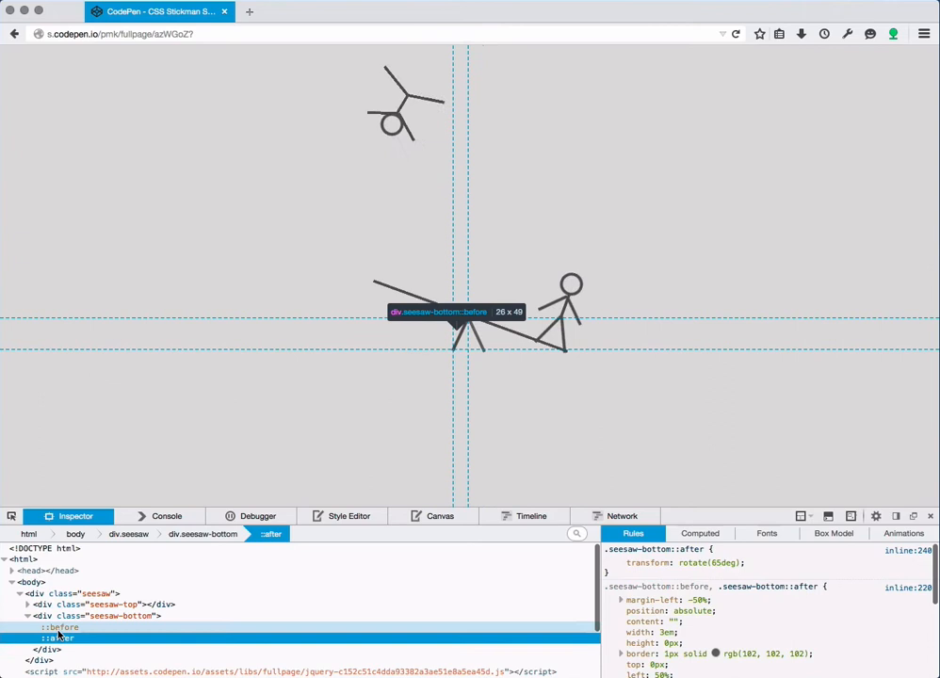
left_click(58, 639)
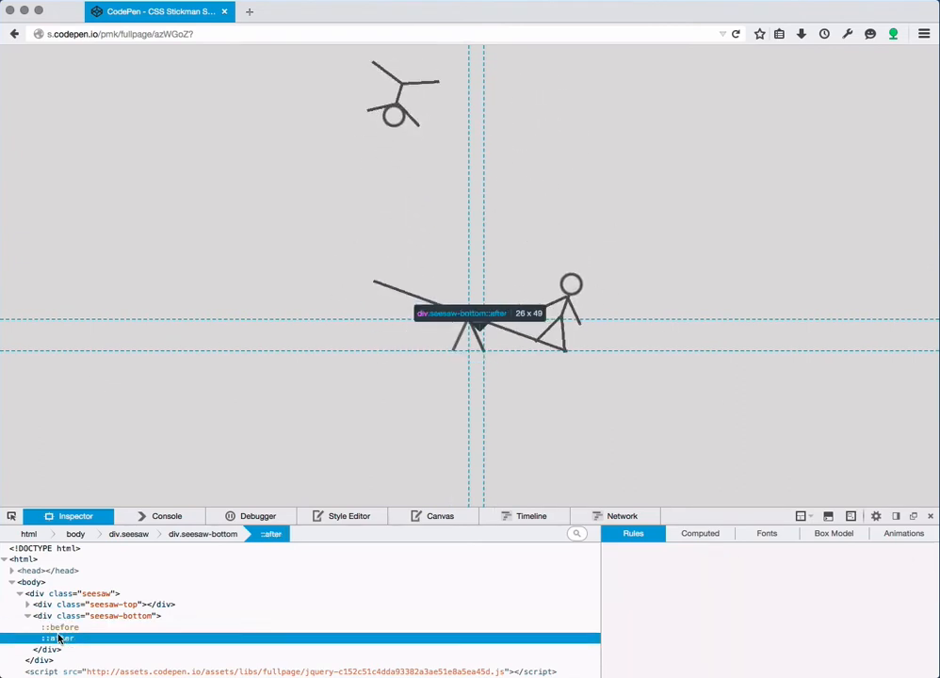
left_click(57, 639)
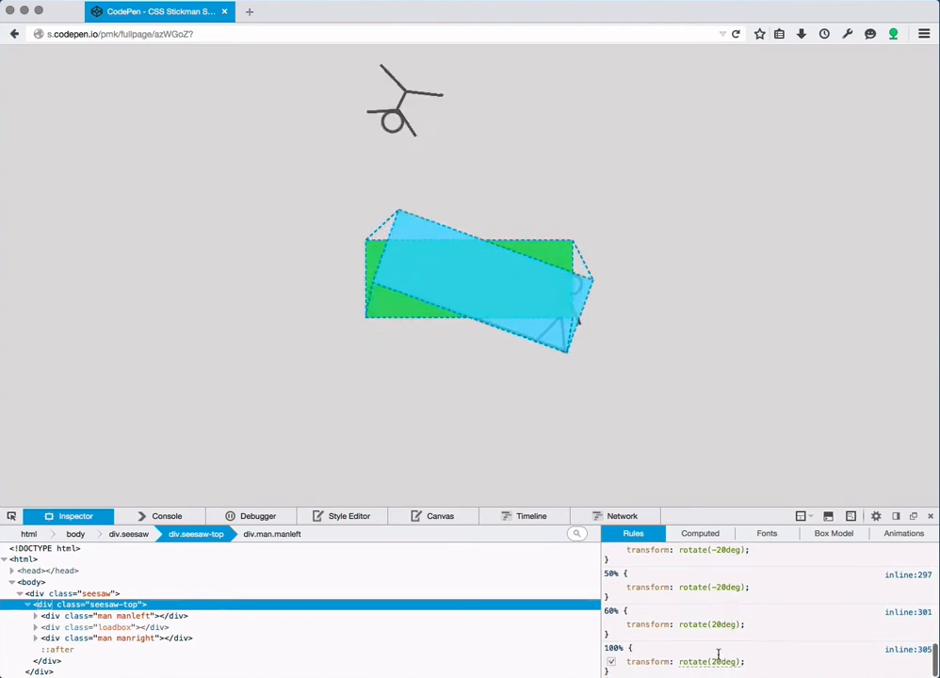
Examine the 100% and 50% keyframe rotation values of the seesaw-top animation
left_click(610, 586)
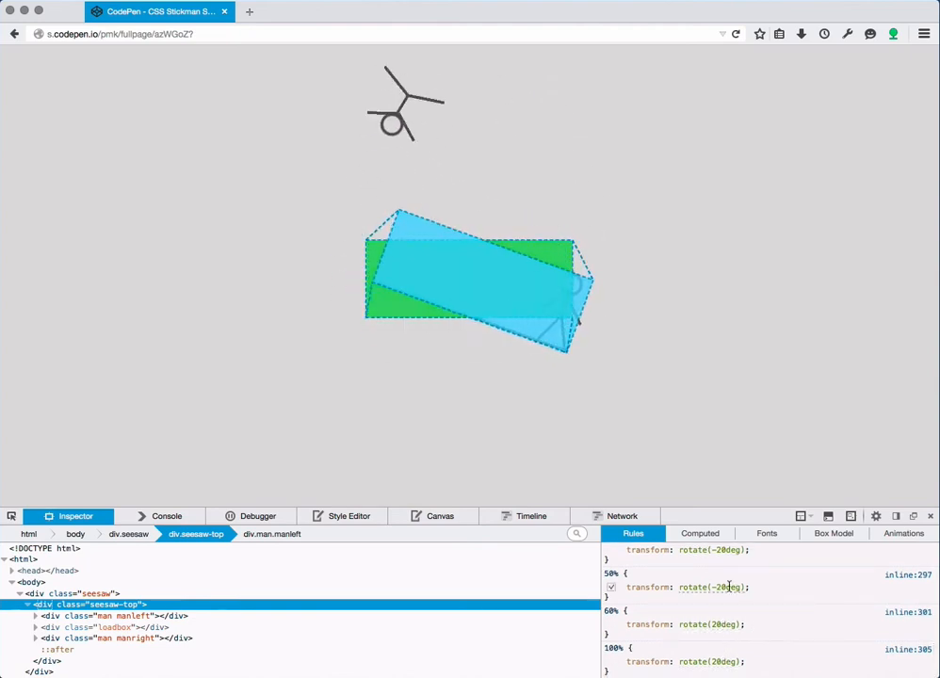
left_click(903, 533)
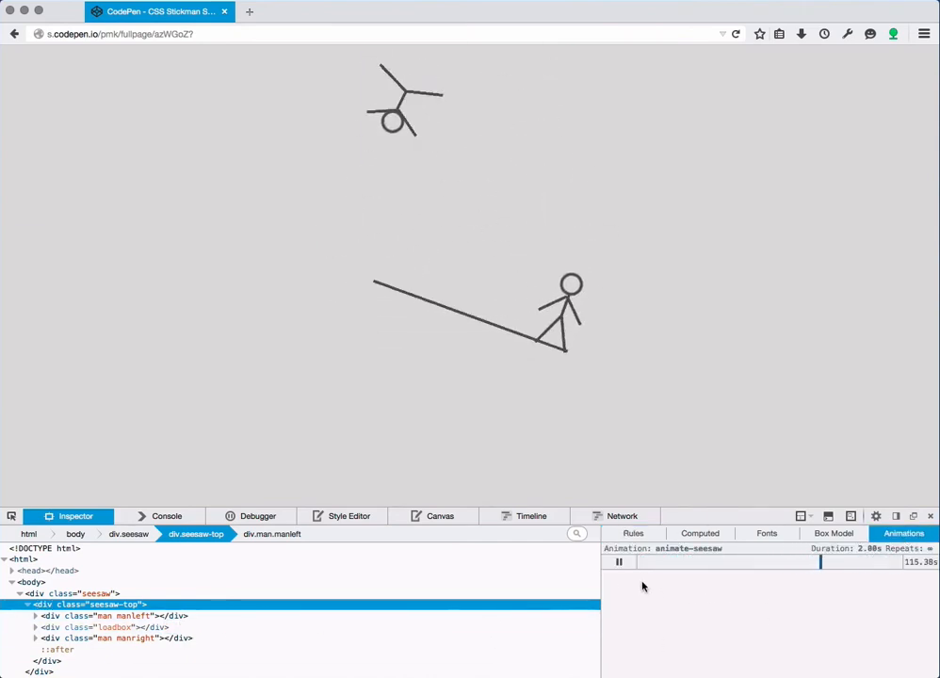
Select div.man.manleft then div.man.manright to see manleft-jump and manright-jump in the Animations panel
left_click(618, 561)
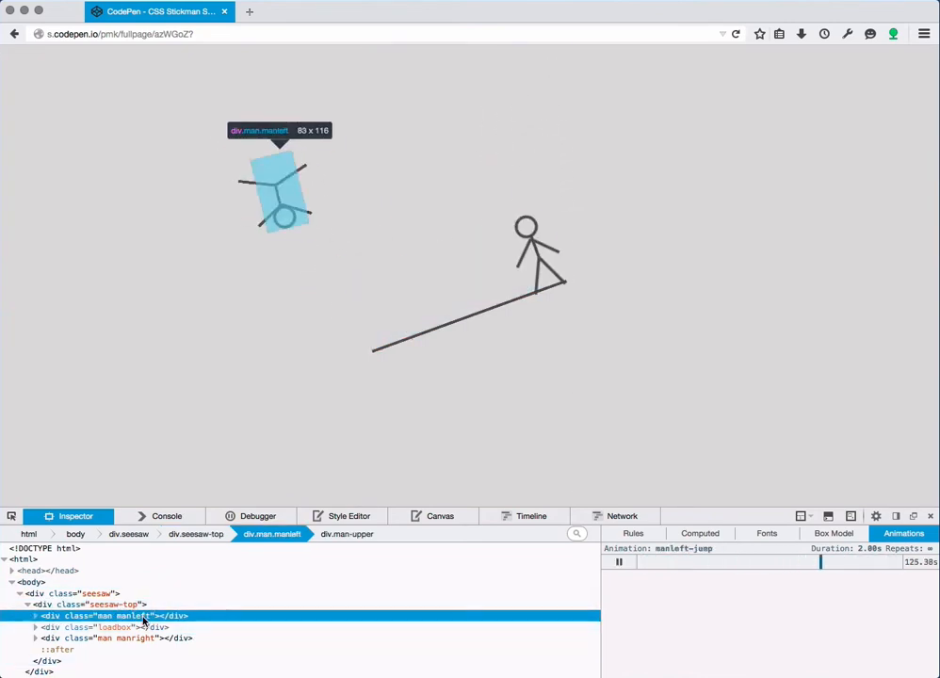
left_click(113, 627)
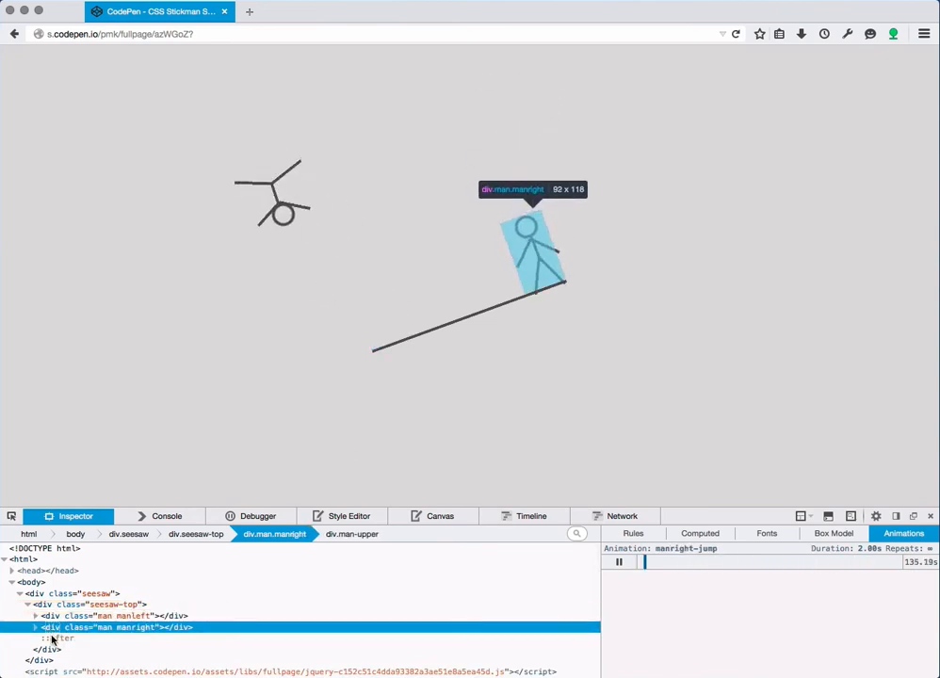
left_click(113, 616)
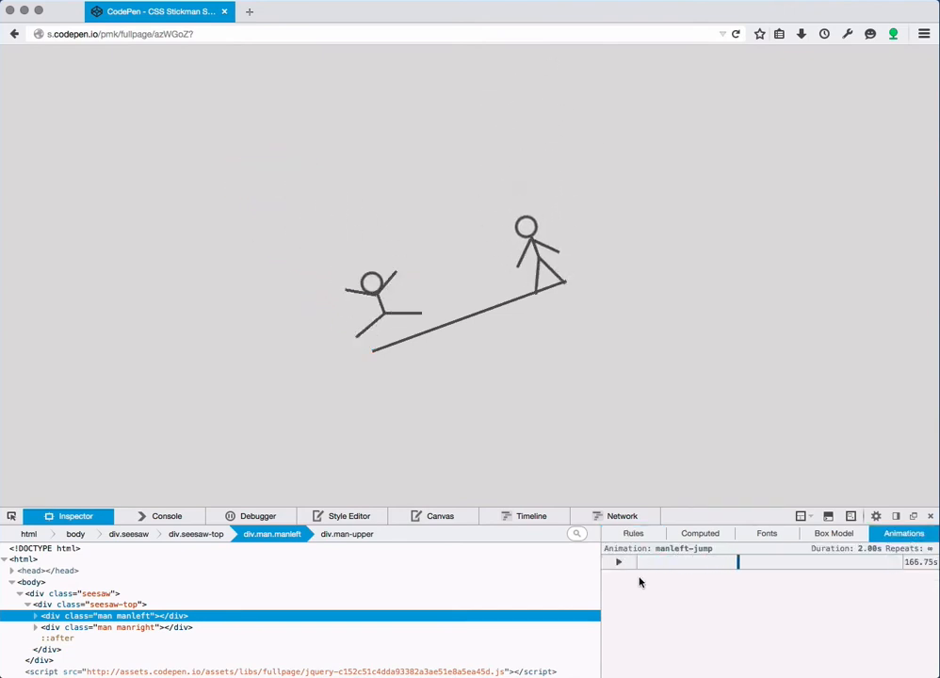
mouse_move(407, 384)
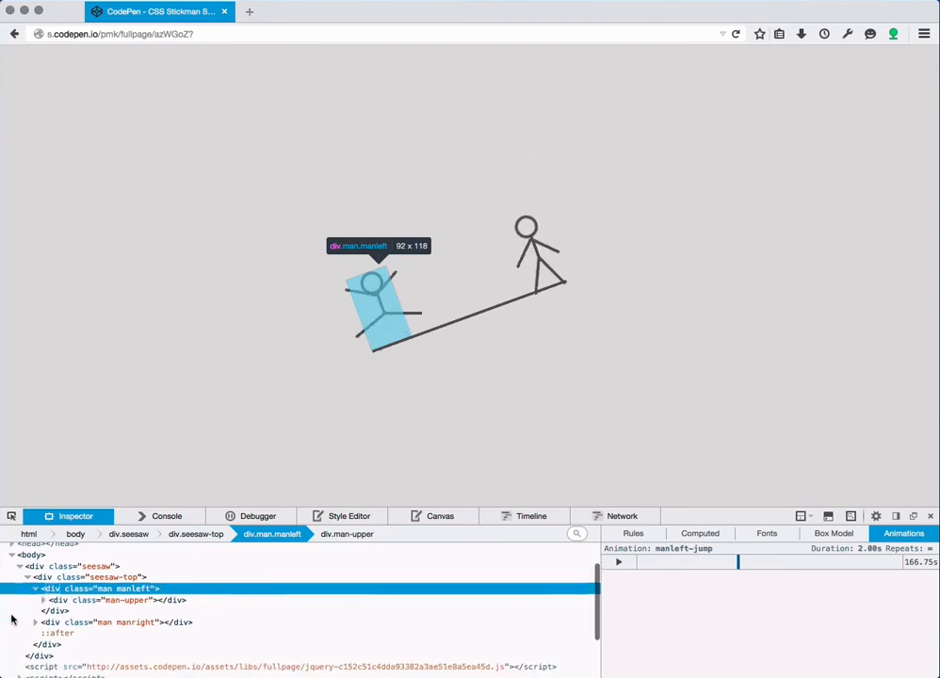
Expand div.man-upper and inspect its ::after and ::before arms, down to the right-arm animation rules
left_click(113, 595)
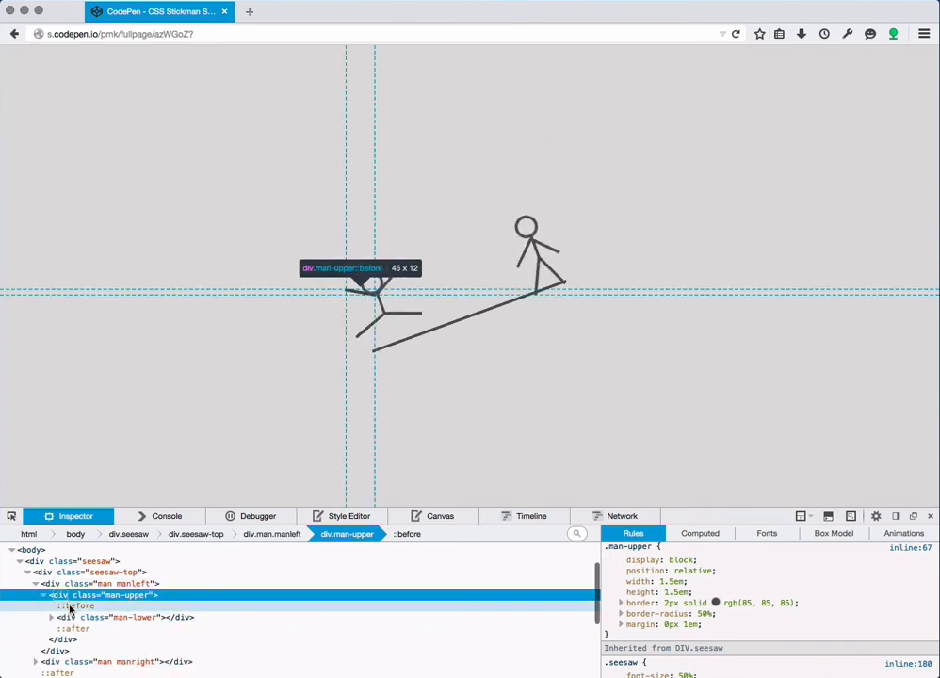
left_click(76, 628)
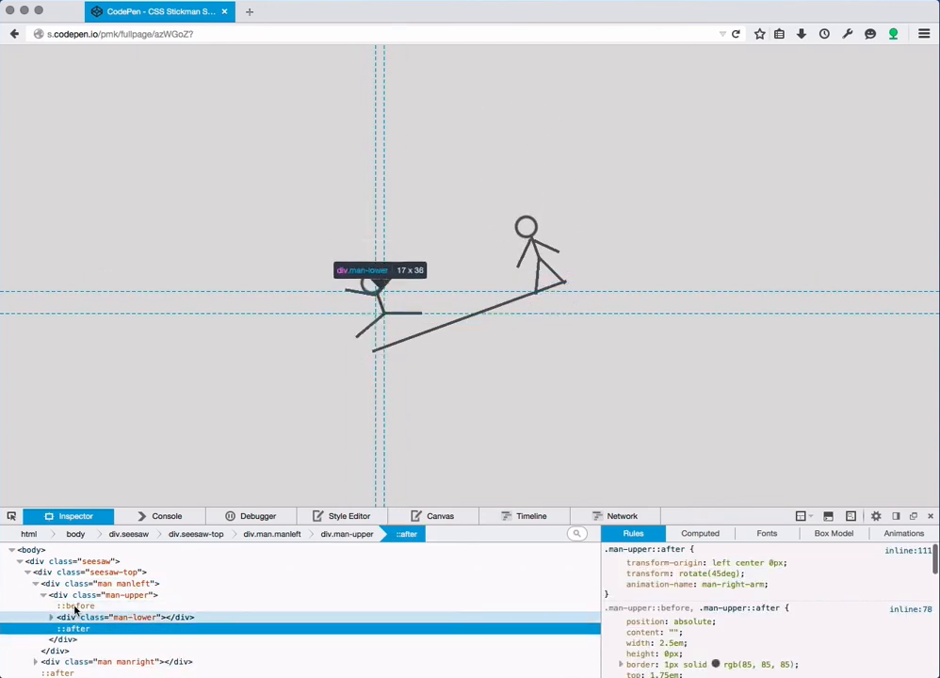
left_click(76, 607)
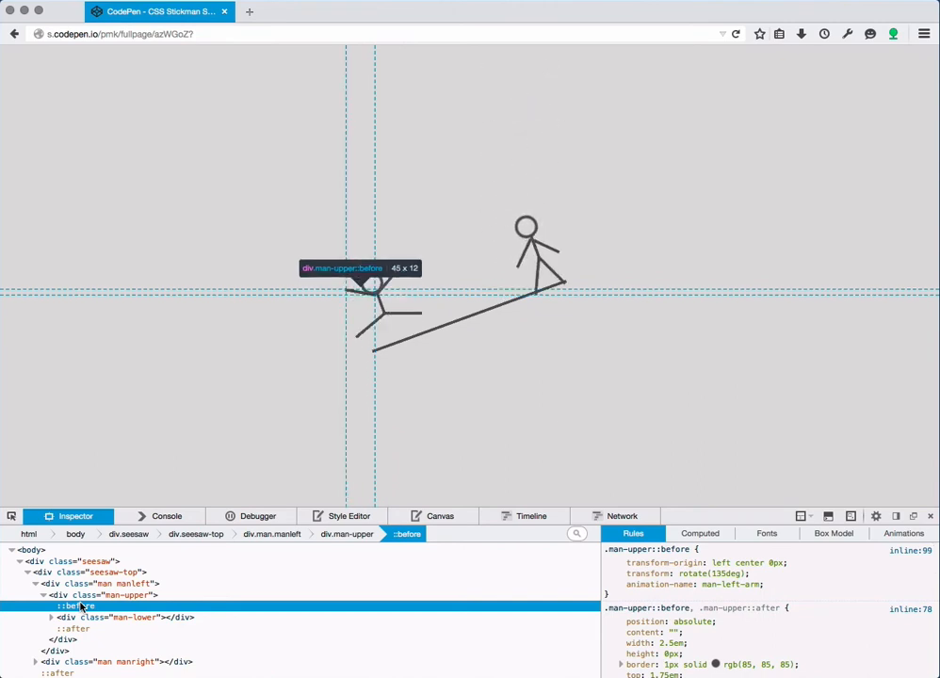
left_click(71, 629)
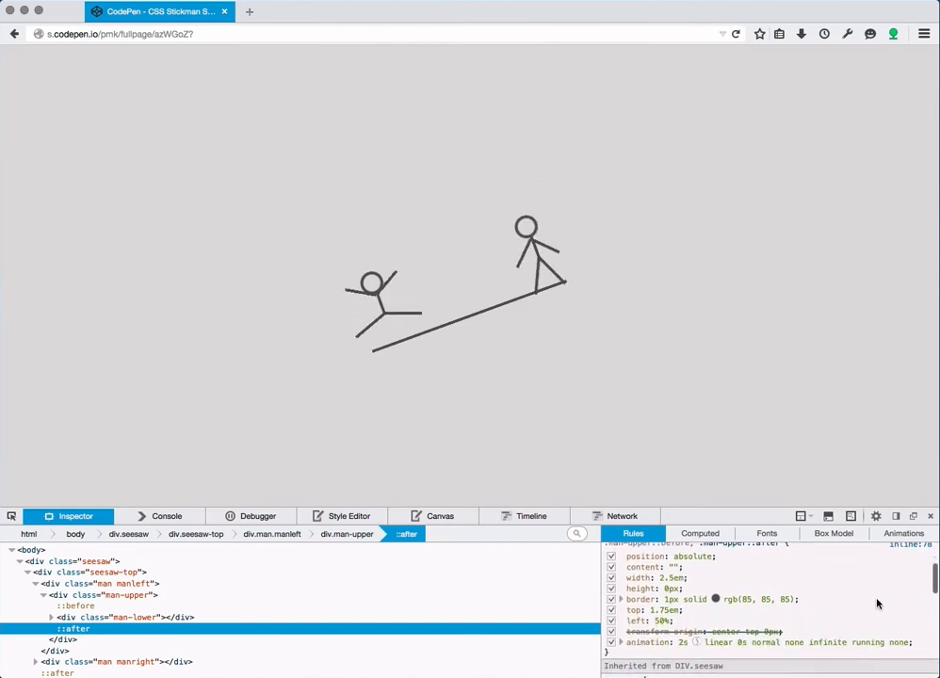
scroll("down", 3)
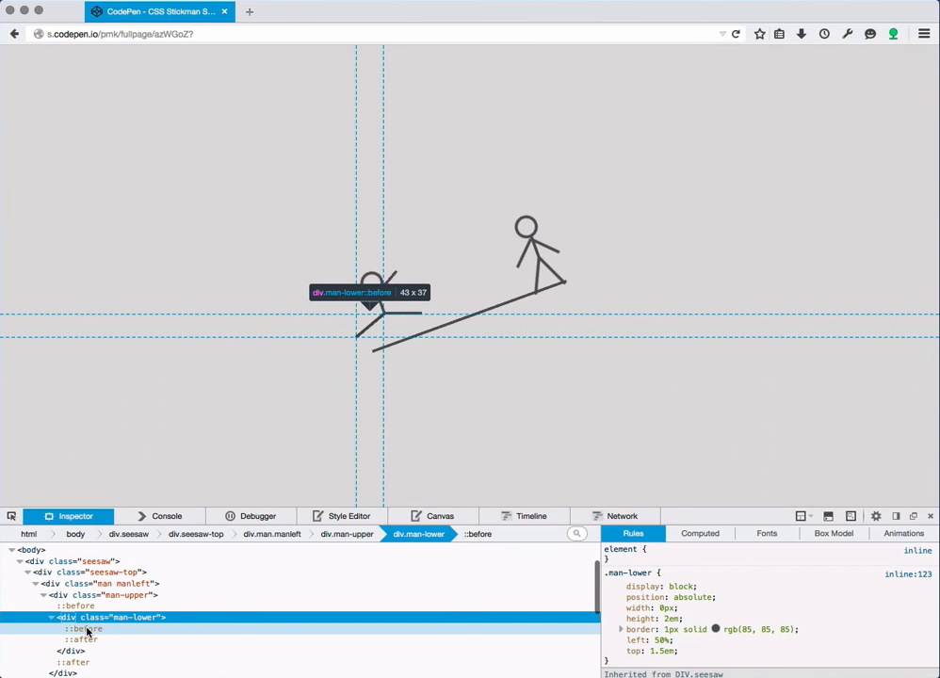
Inspect div.man-lower's ::before and ::after legs, then reselect div.seesaw-top
left_click(77, 630)
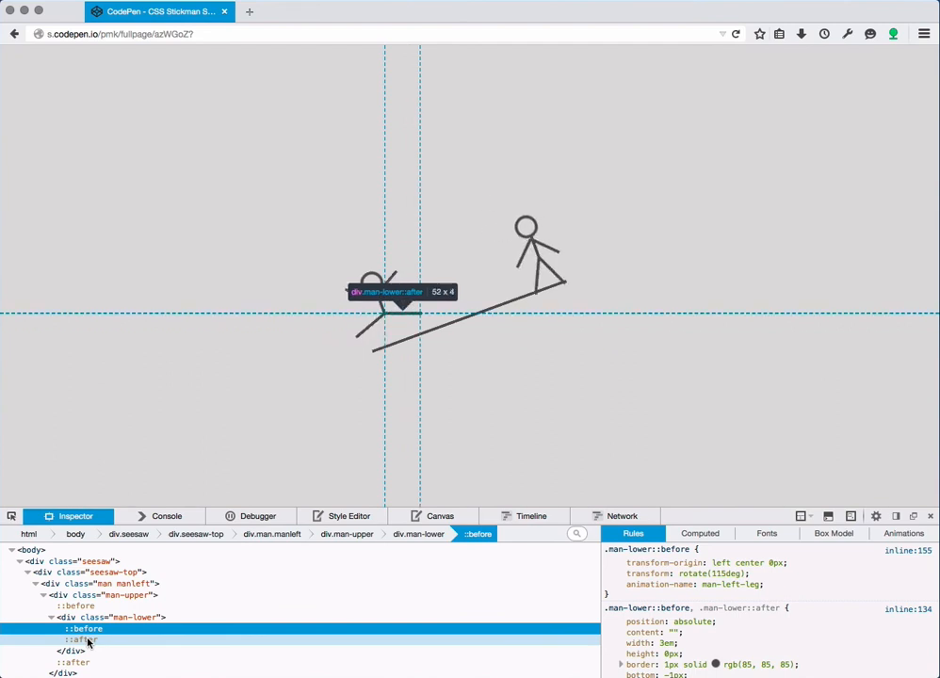
left_click(76, 640)
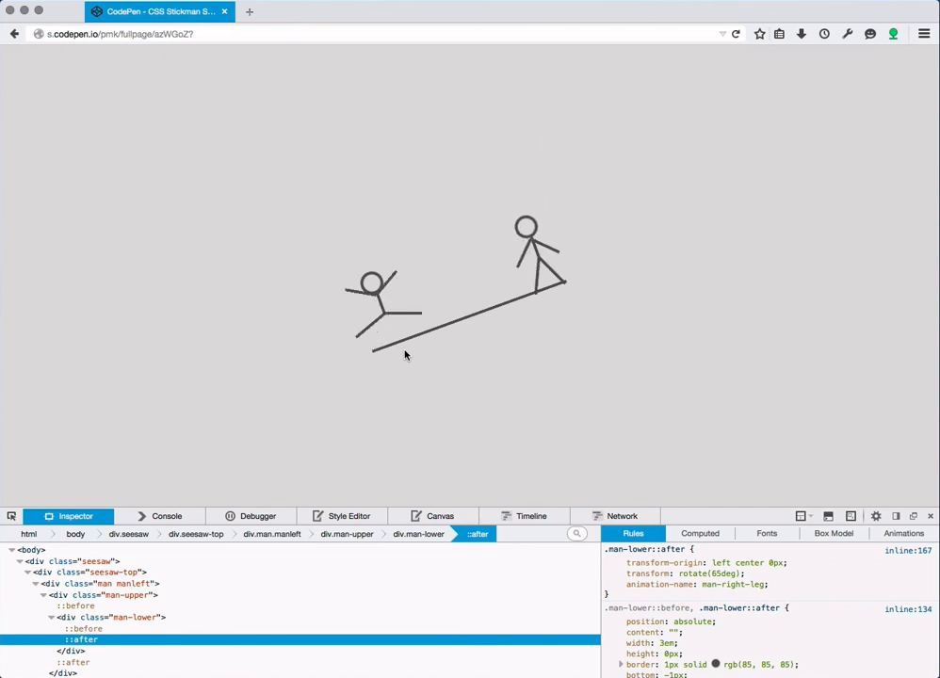
left_click(103, 595)
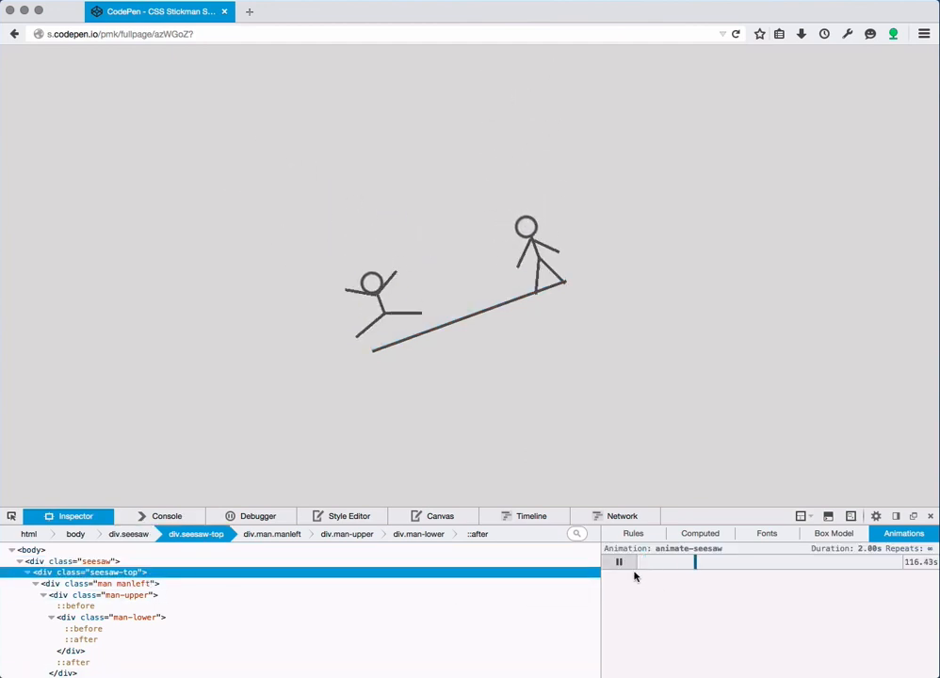
mouse_move(683, 639)
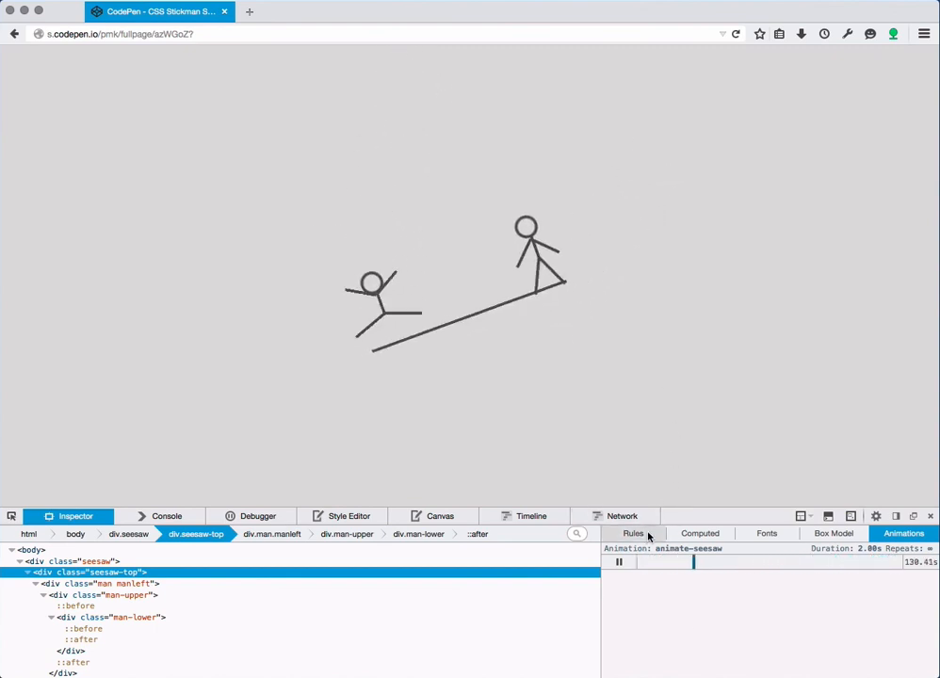
Switch the sidebar to Rules to show seesaw-top's animate-seesaw declaration
left_click(634, 533)
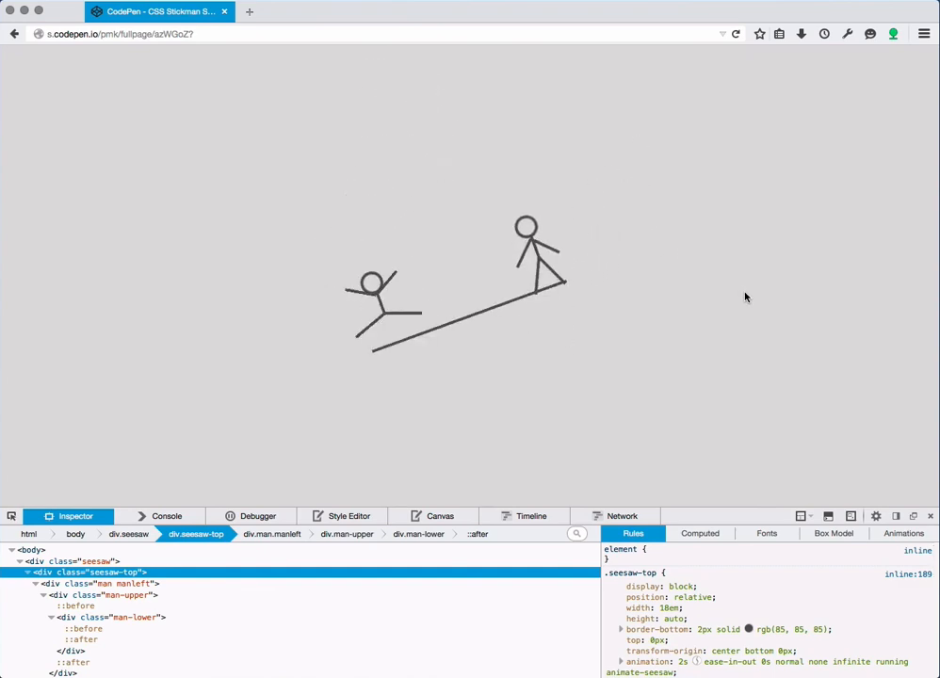